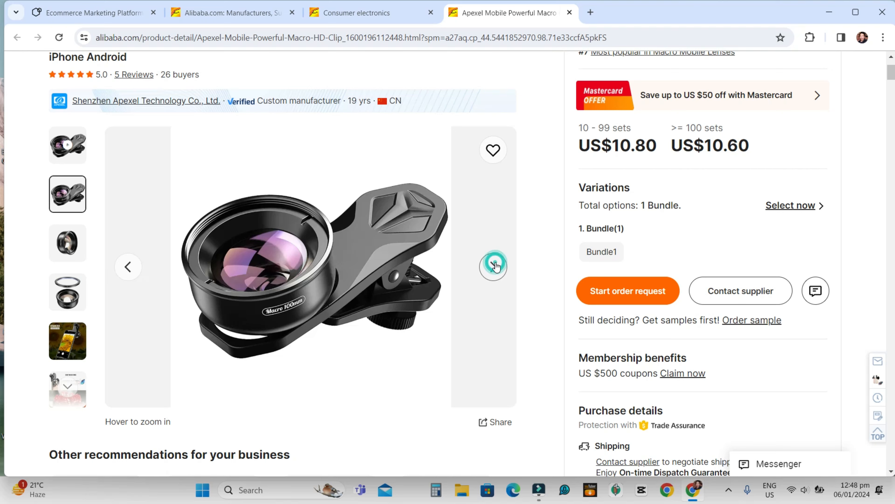
Step: Advance the product gallery to the final photo showing the macro lens kit's package contents
left_click(493, 267)
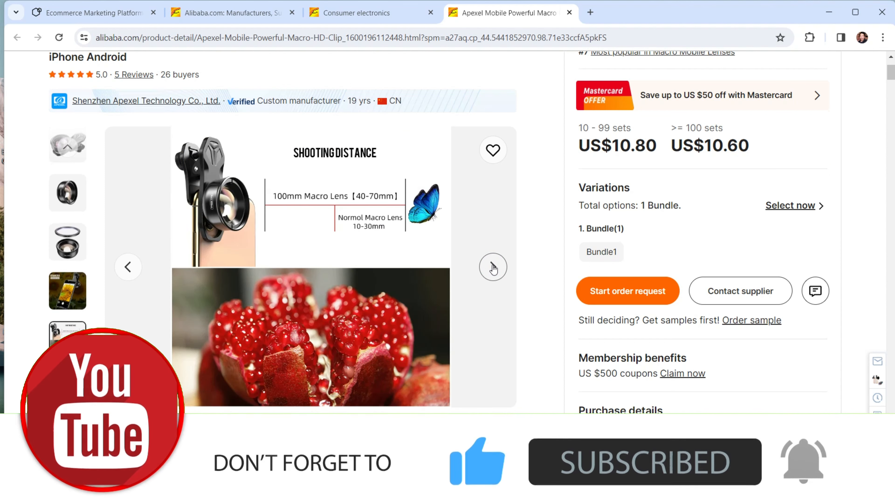
left_click(492, 267)
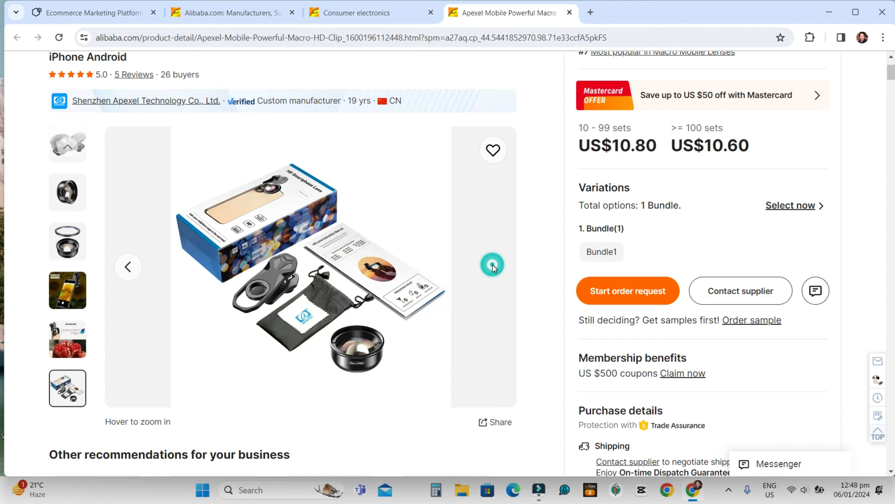
Step: Scroll past recommendations and key attributes to read the first page of Ratings & Reviews
scroll("down", 3)
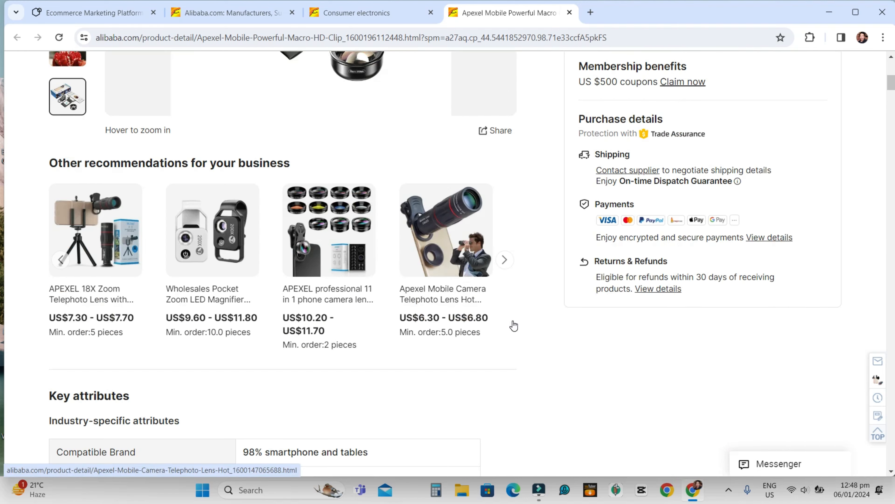
scroll("down", 3)
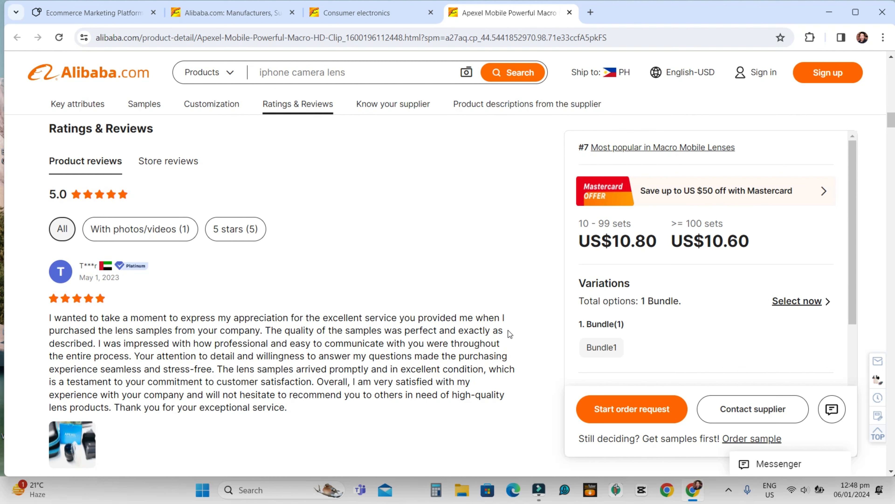
scroll("down", 3)
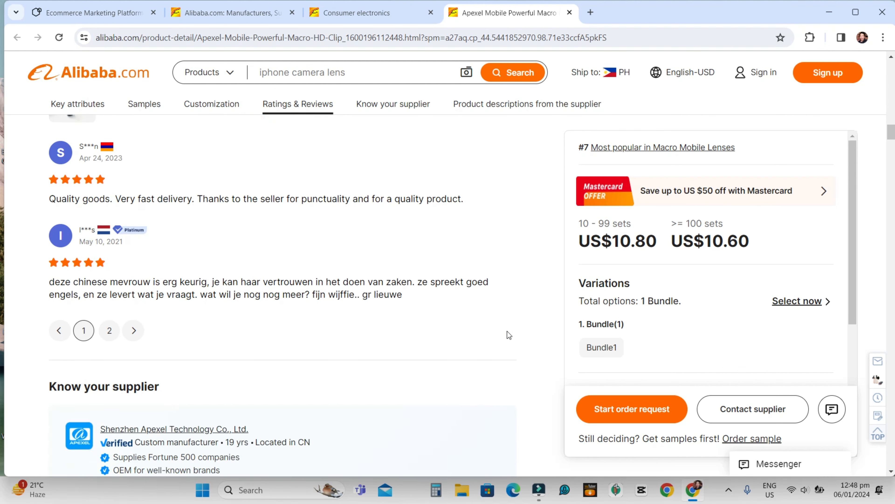
Step: Browse the supplier's product description images and specification table down to the installation guide
left_click(526, 104)
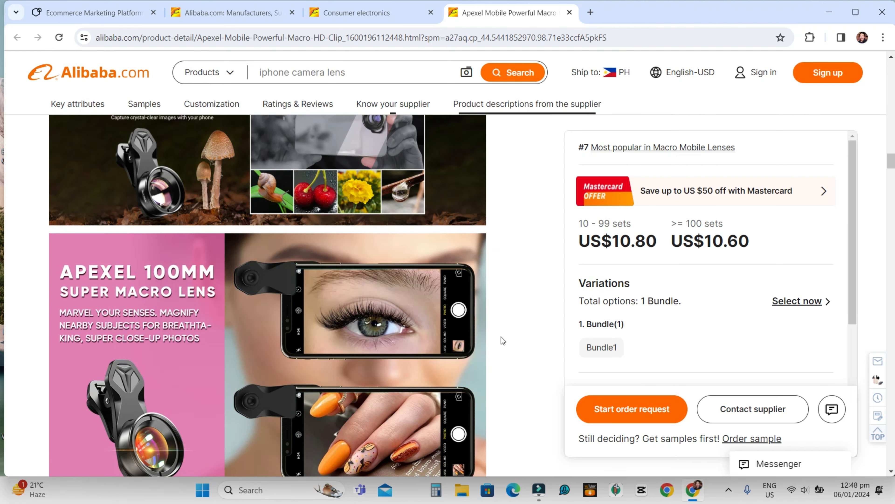
scroll("down", 3)
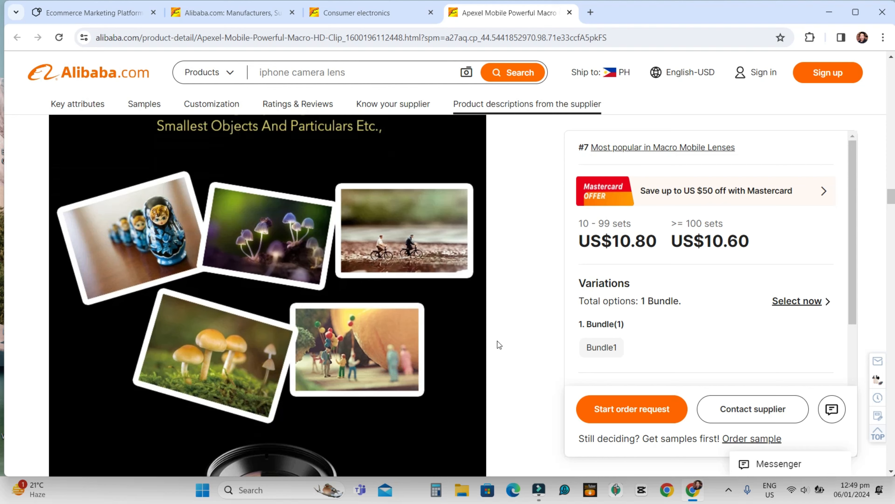
scroll("down", 3)
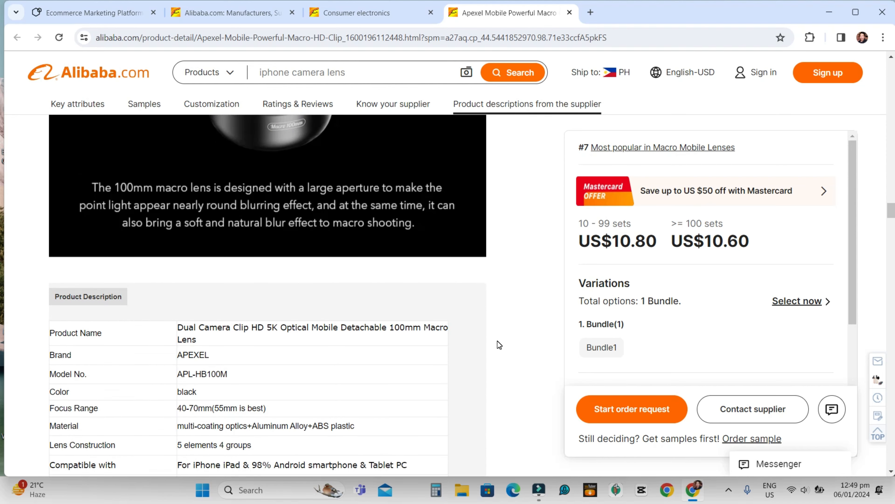
scroll("down", 3)
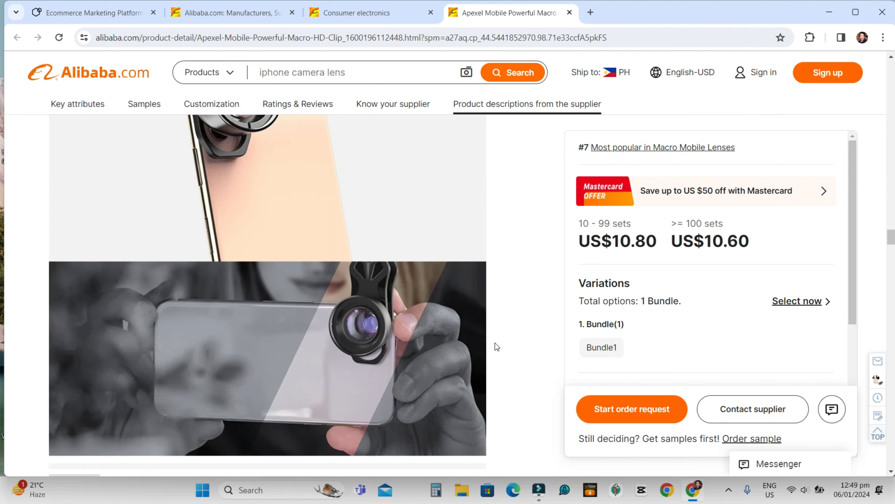
scroll("down", 3)
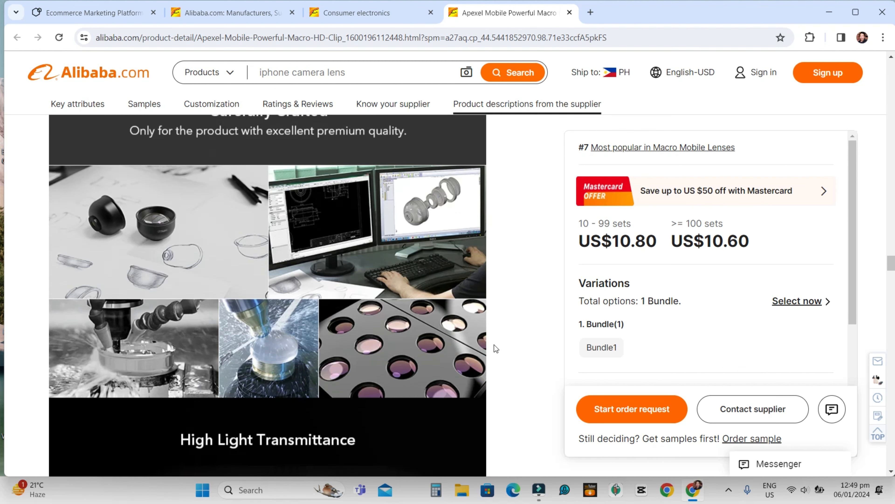
scroll("down", 3)
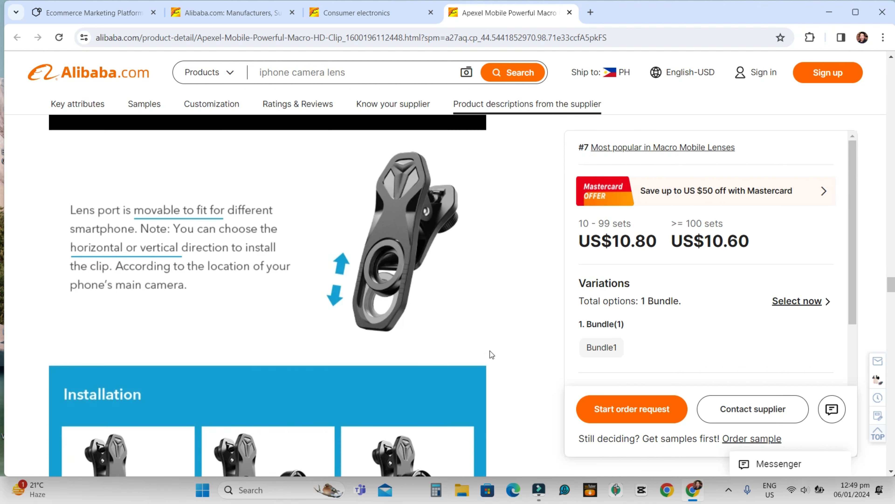